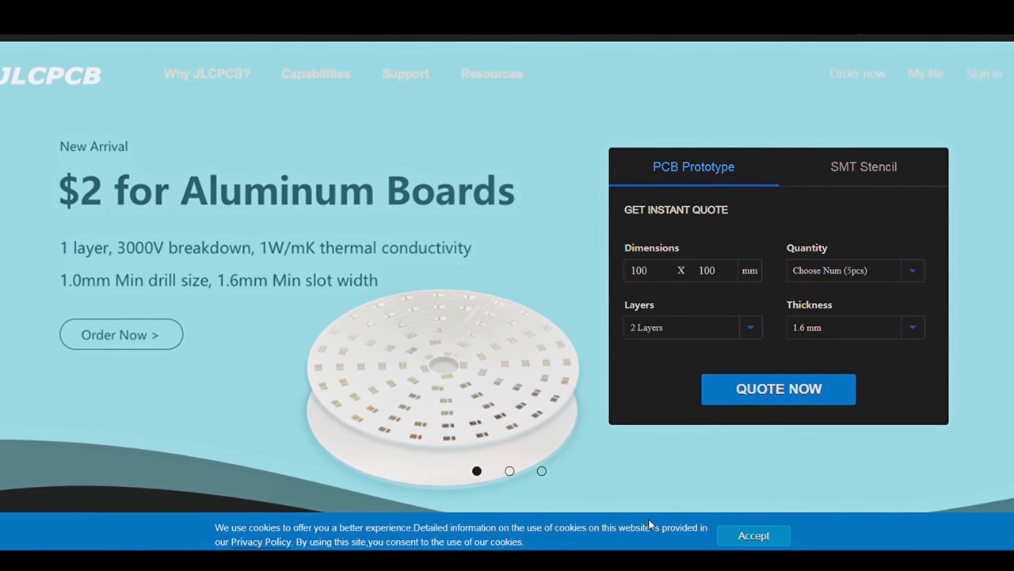
- Request the JLCPCB instant quote for the two-layer board and scroll to the $8.90 charge details
{"action": "left_click", "coordinate": [778, 389]}
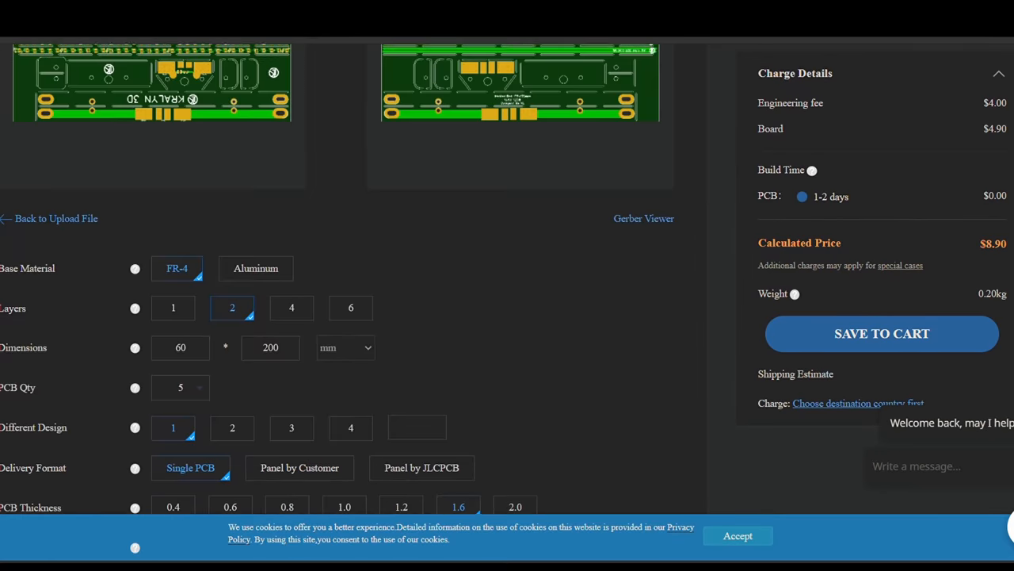
{"action": "scroll", "scroll_direction": "down", "scroll_amount": 3}
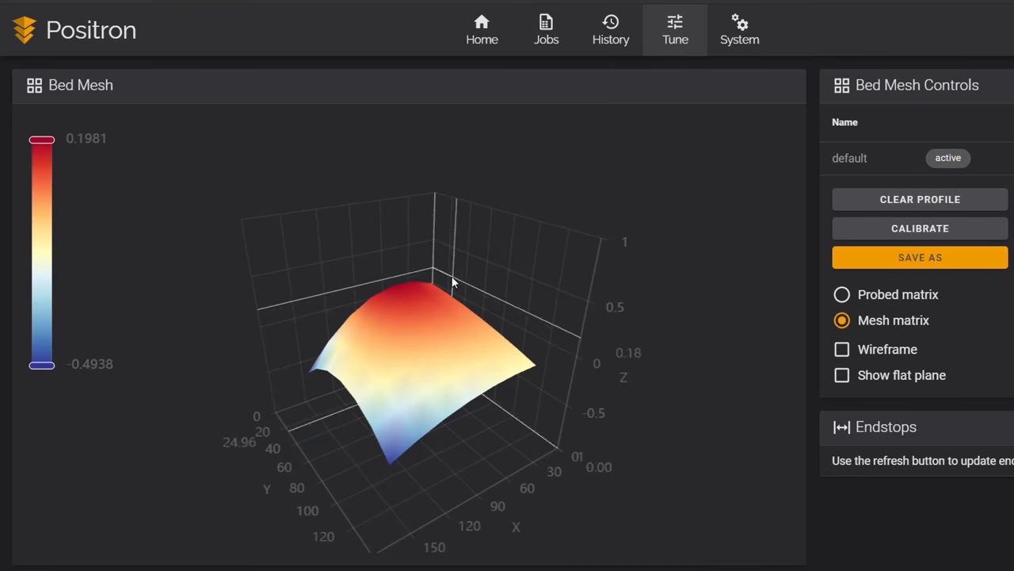
{"action": "left_click_drag", "start_coordinate": [451, 283], "coordinate": [448, 305]}
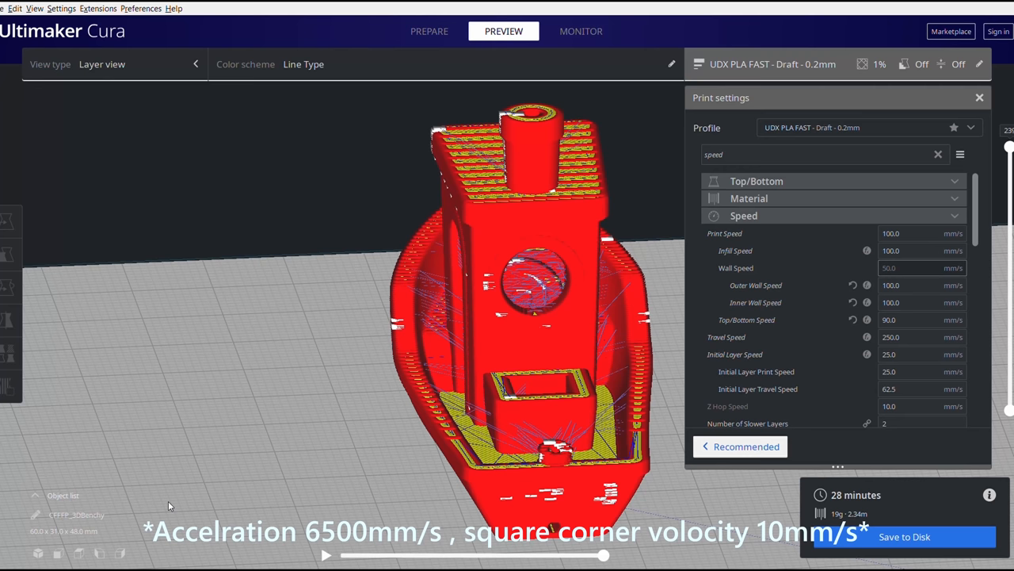
- Scroll through the 'speed' print settings beside the sliced Benchy preview
{"action": "scroll", "scroll_direction": "down", "scroll_amount": 3}
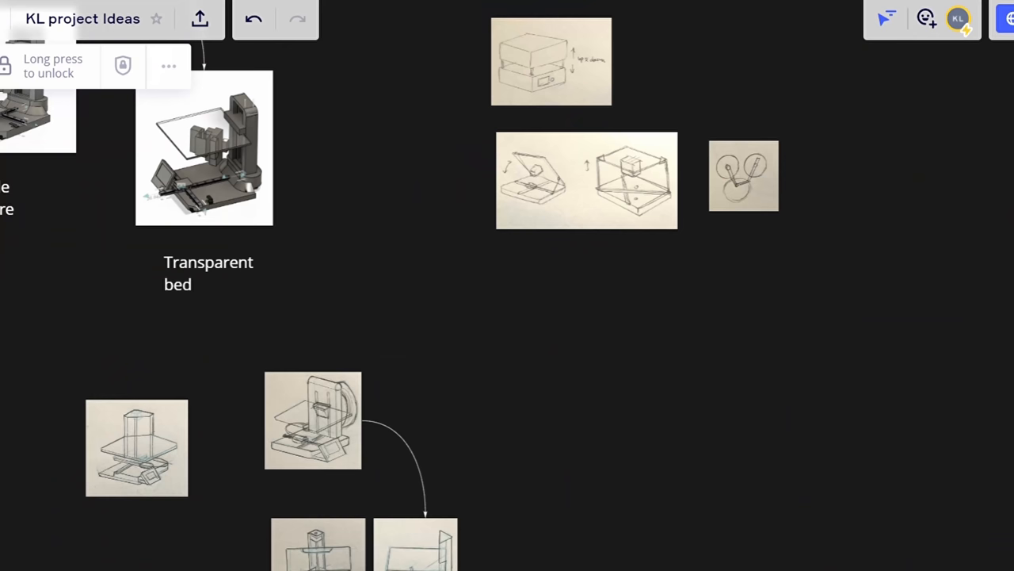
{"action": "mouse_move", "coordinate": [328, 256]}
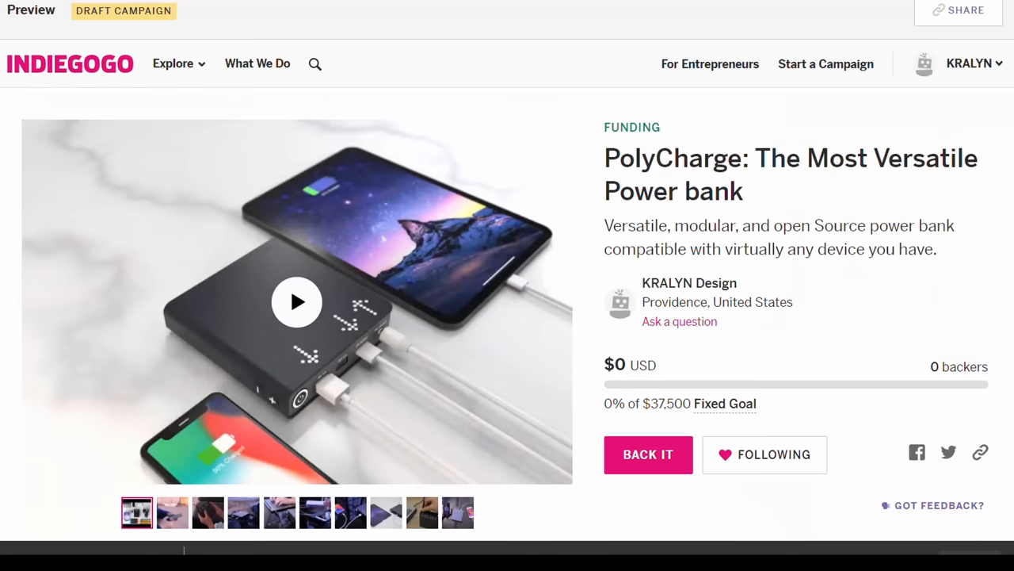
- Scroll past the Story intro and the $129, $149 and $359 perks to the port specifications
{"action": "scroll", "scroll_direction": "down", "scroll_amount": 3}
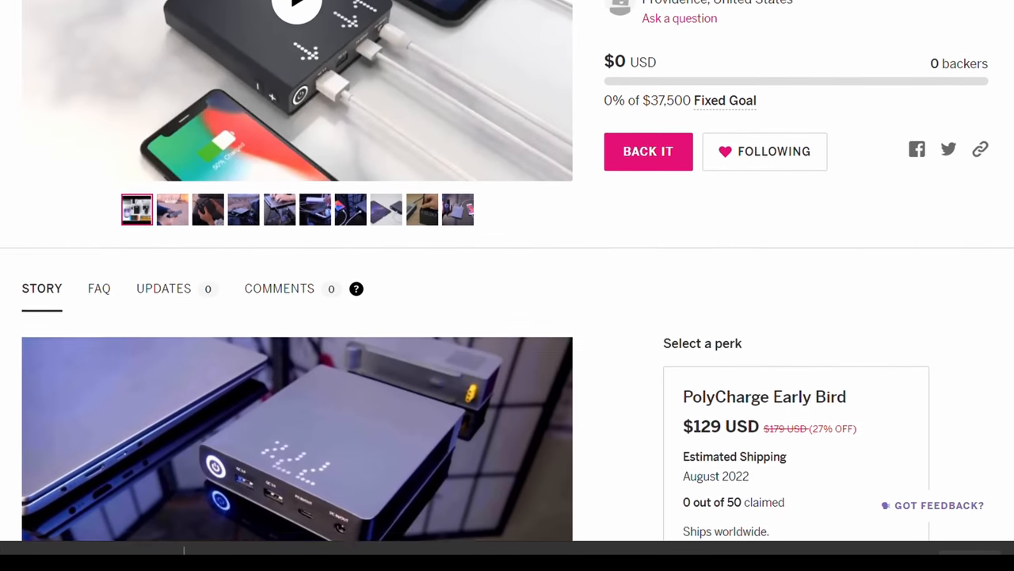
{"action": "scroll", "scroll_direction": "down", "scroll_amount": 3}
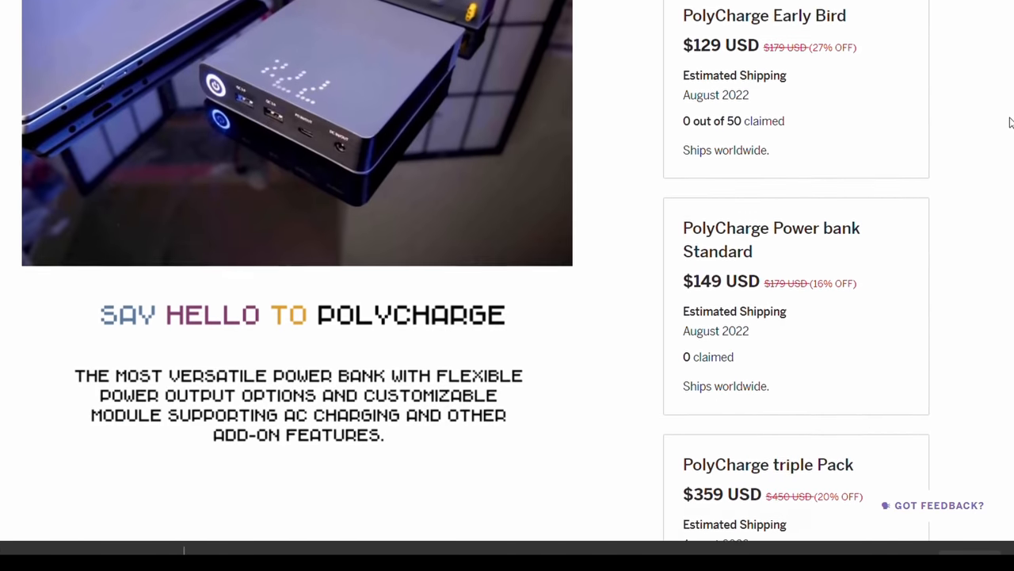
{"action": "scroll", "scroll_direction": "down", "scroll_amount": 3}
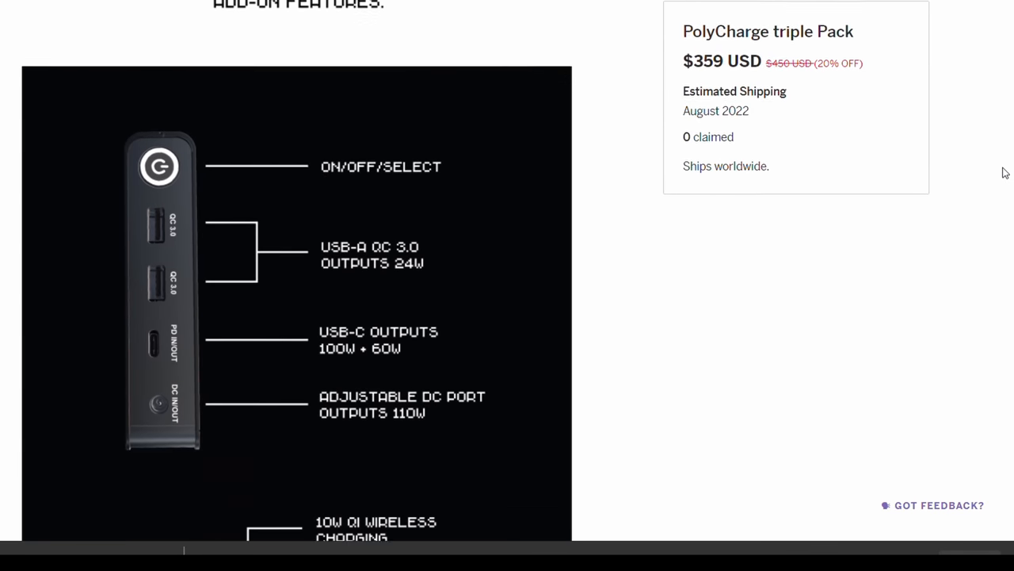